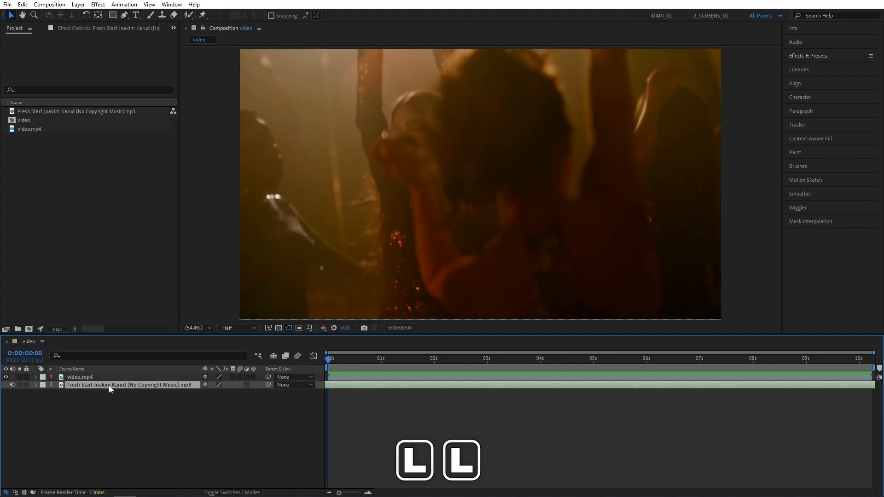
Reveal the mp3 layer's Waveform property and move the playhead to about 16 frames.
left_click(36, 385)
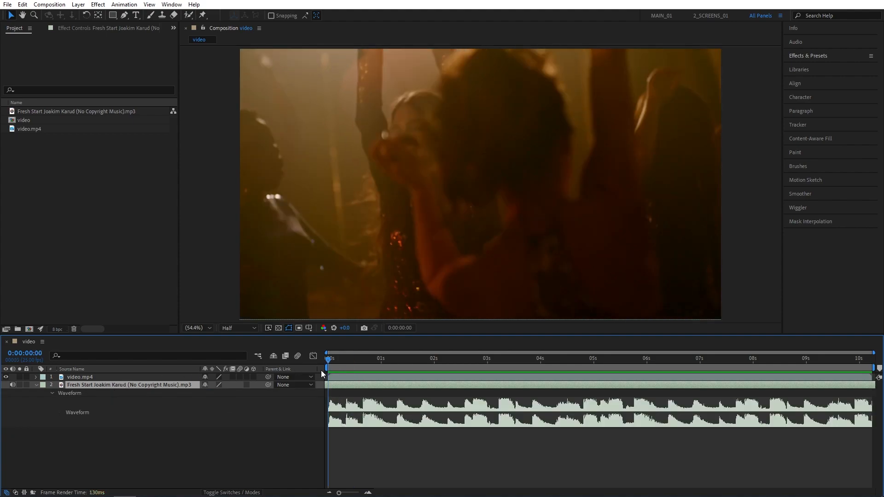
left_click(381, 358)
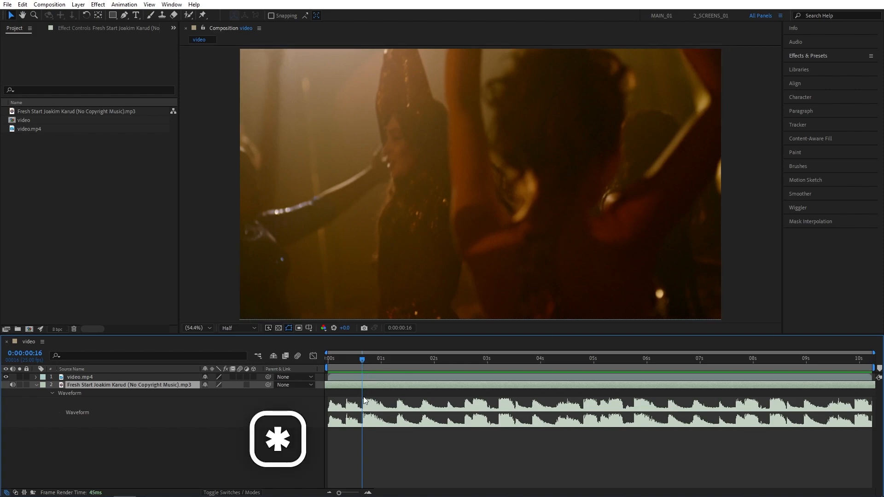
Add layer markers on the music layer at the next waveform beat peaks.
left_click(424, 358)
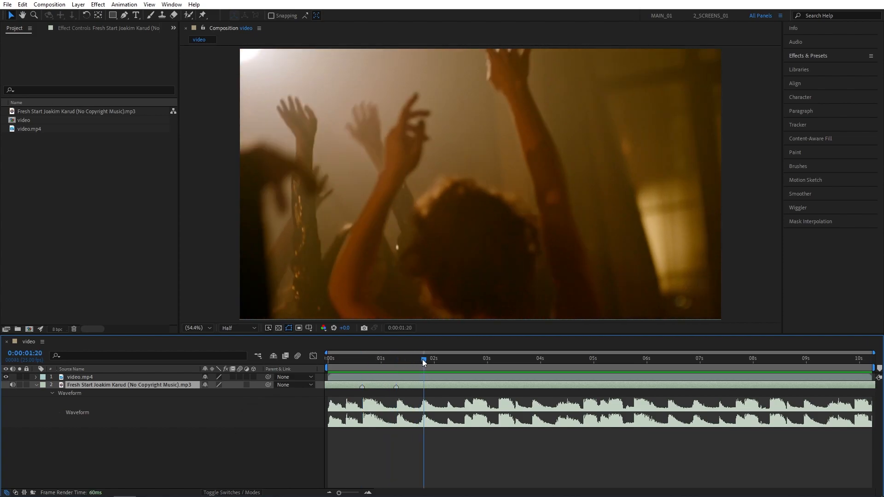
left_click(495, 359)
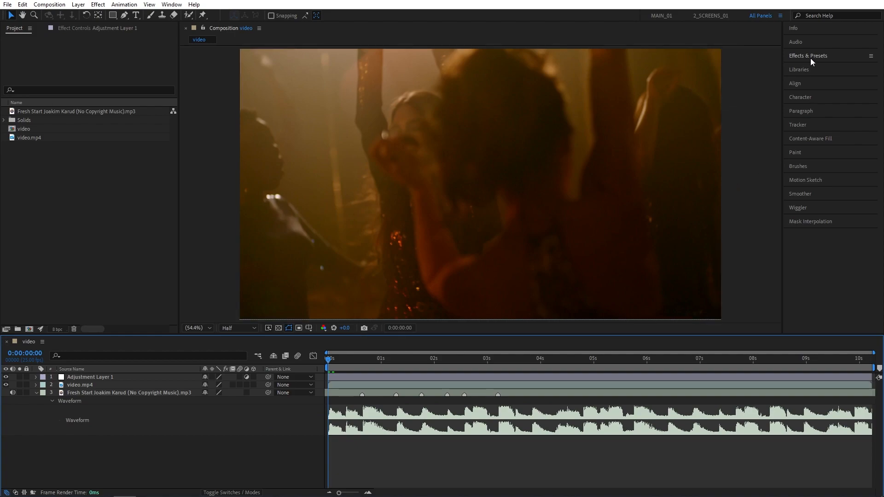
Apply Fast Box Blur at radius 100, vertical dimensions, with Repeat Edge Pixels on.
type("fast")
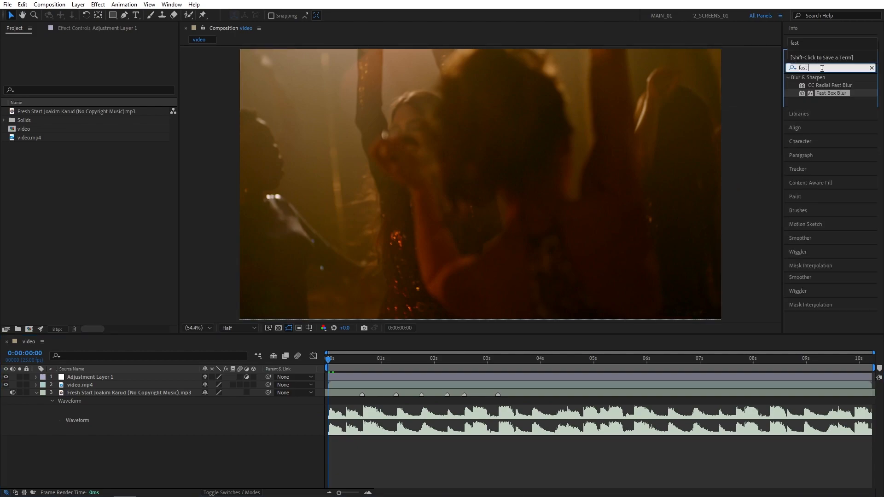
double_click(831, 93)
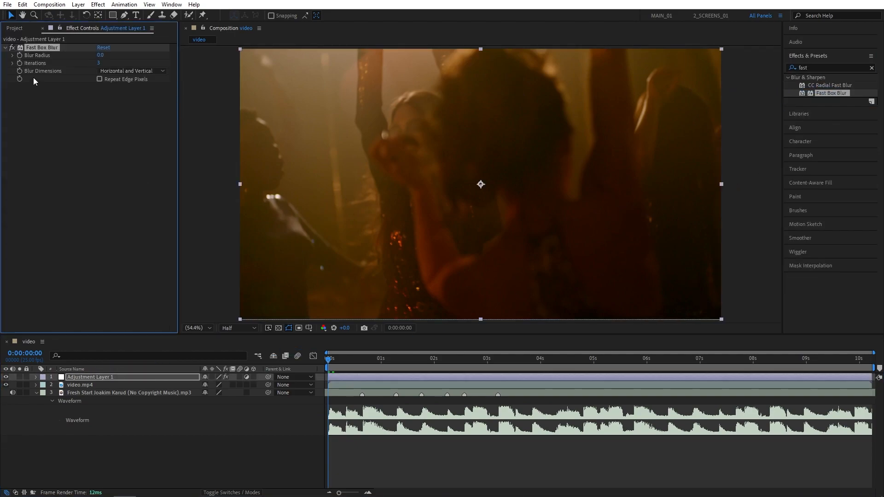
left_click(131, 71)
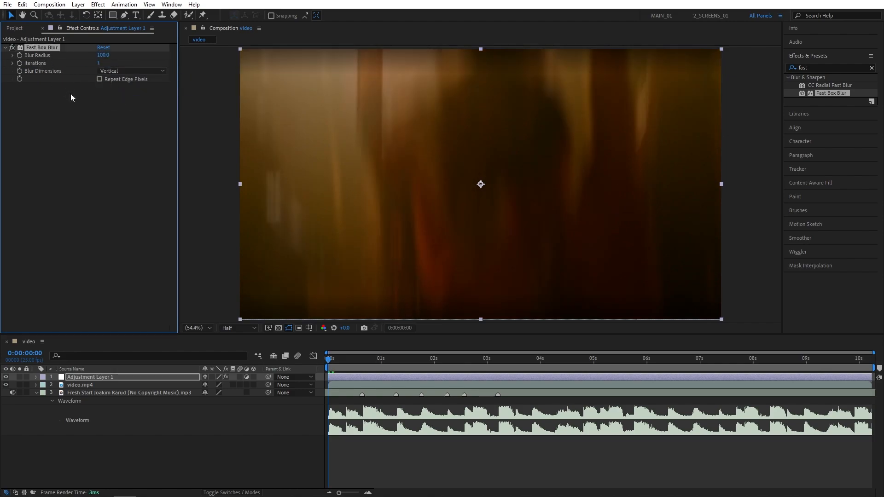
left_click(100, 79)
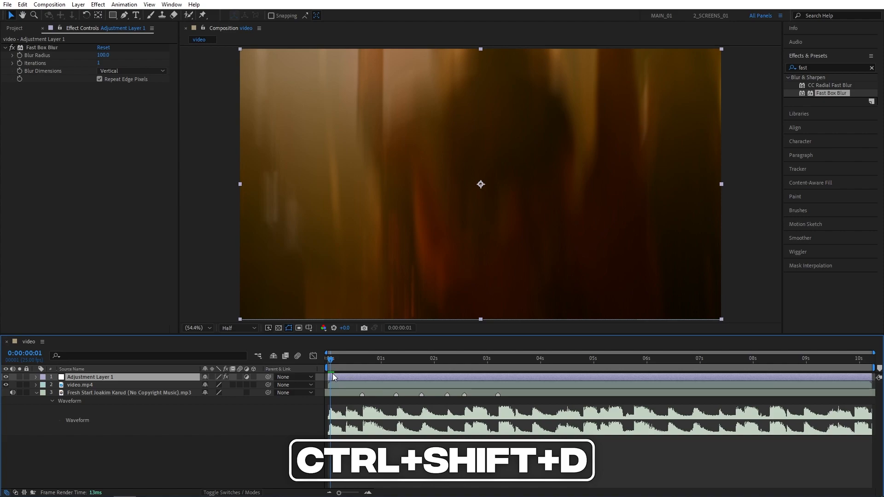
Split the blur adjustment layer frame by frame into seven short pieces.
left_click(23, 5)
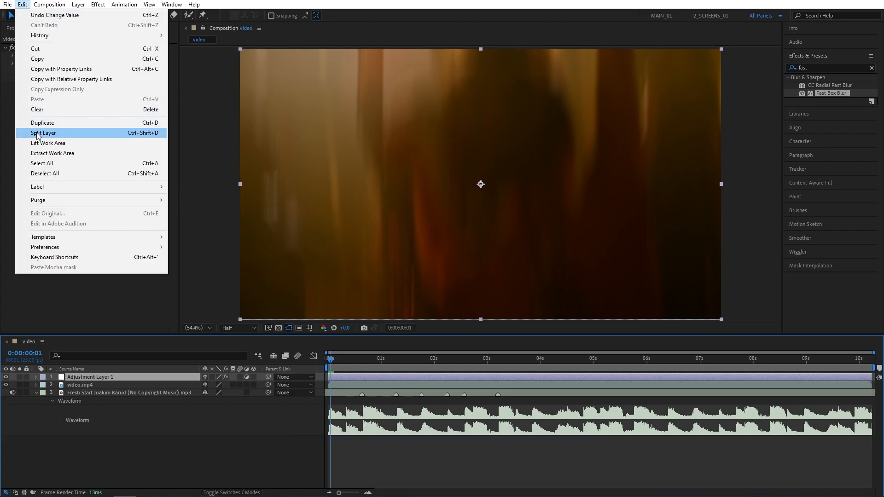
left_click(43, 133)
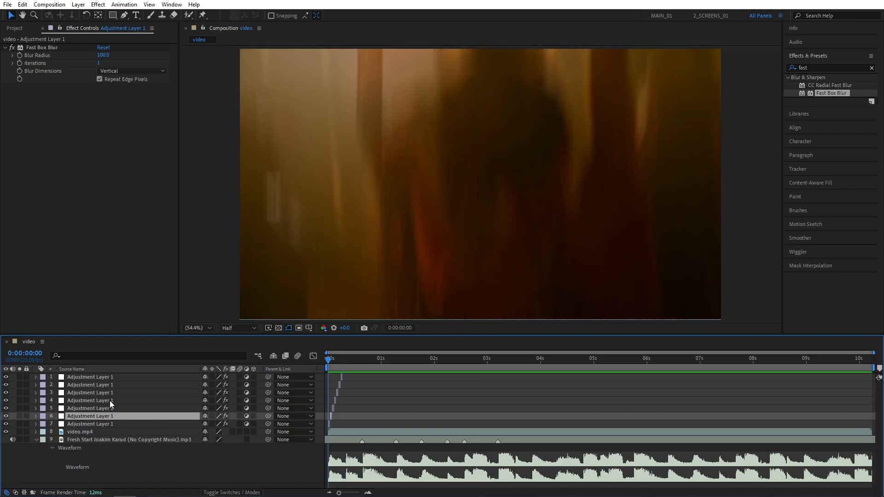
Delete the surplus one-frame blur pieces, leaving four selected.
left_click(91, 384)
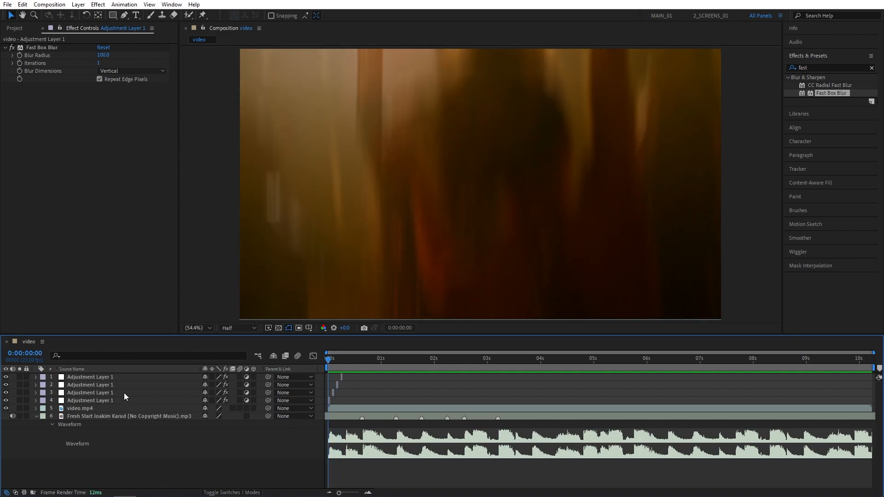
left_click(91, 392)
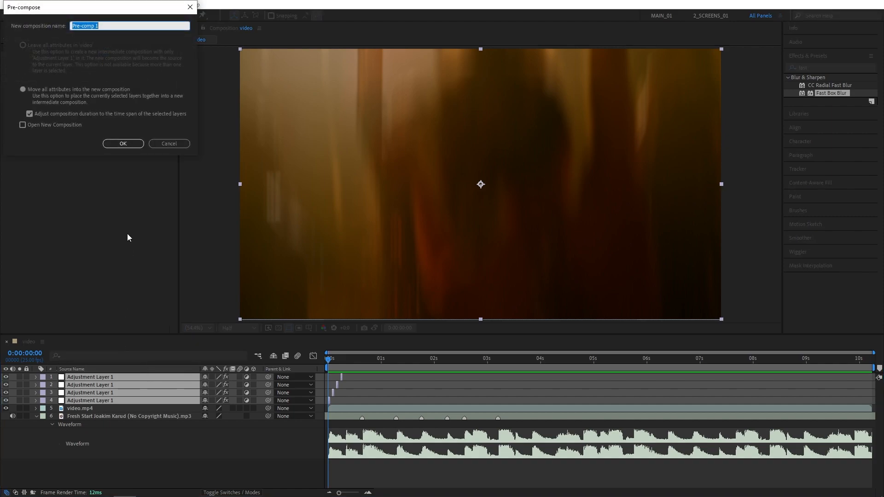
Pre-compose the four blur pieces and enable Collapse Transformations on the pre-comp.
left_click(123, 143)
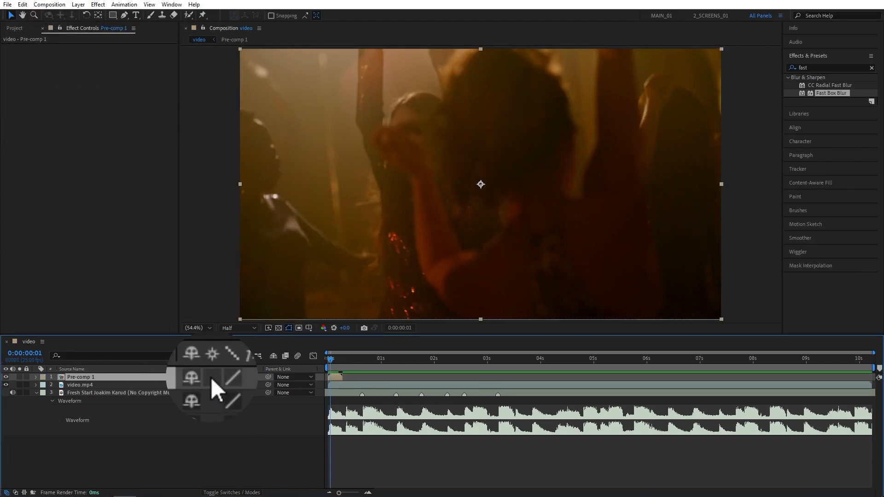
left_click(329, 358)
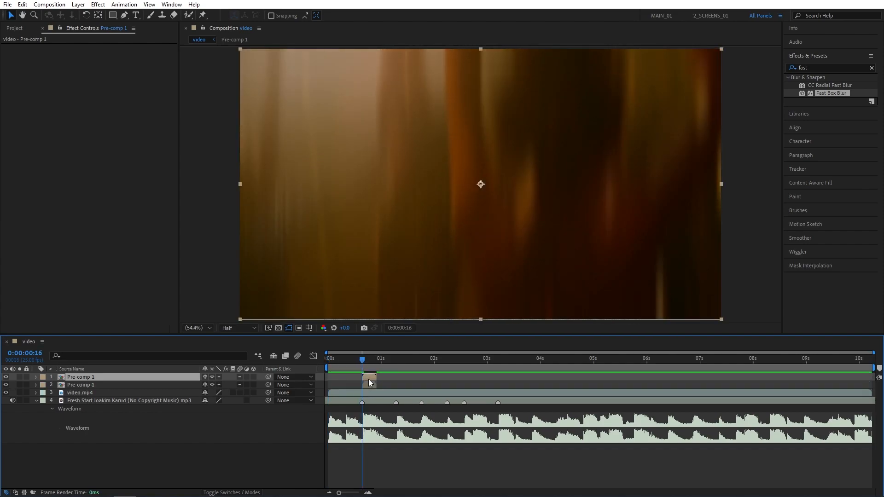
Duplicate the flicker pre-comp twice with Ctrl+D for the remaining beat markers.
key("ctrl+d")
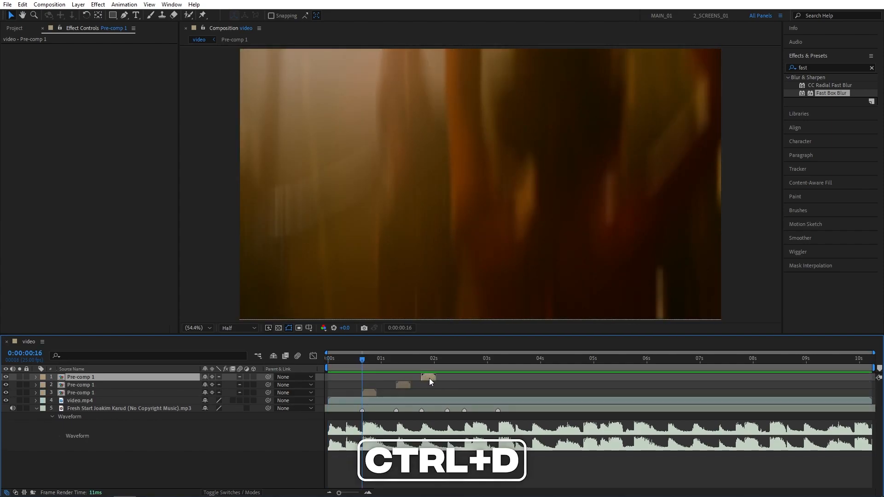
key("ctrl+d")
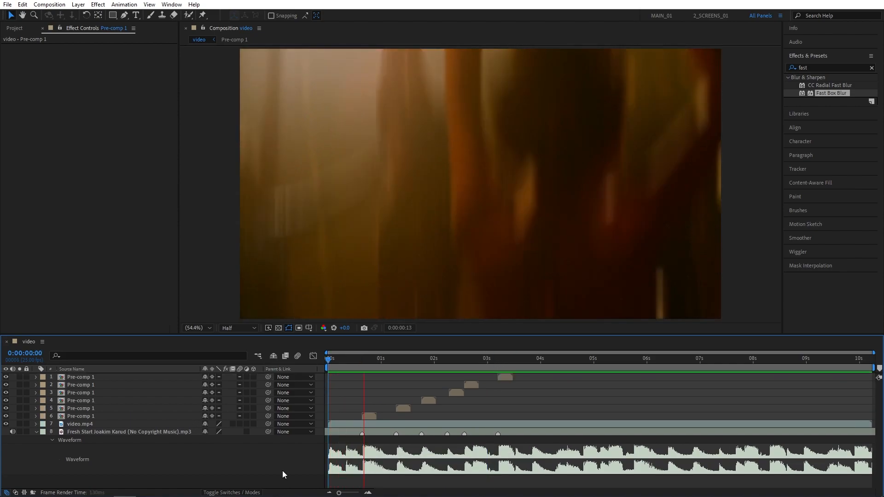
left_click(472, 358)
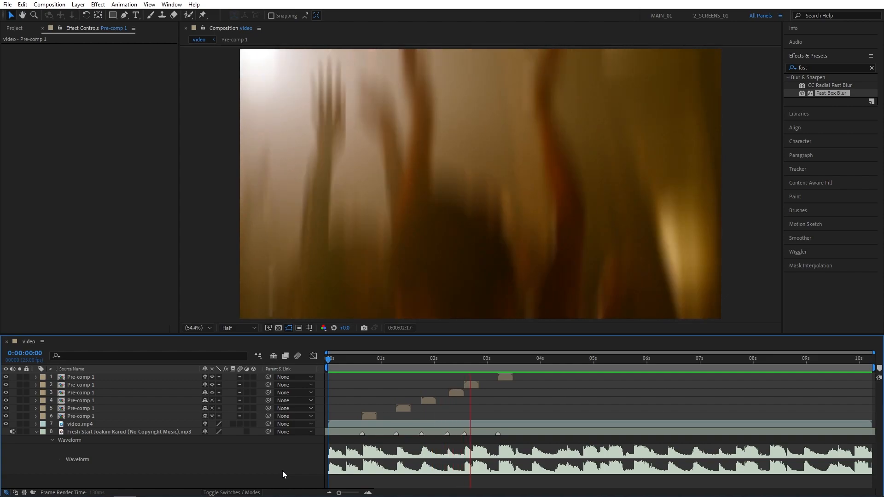
left_click(360, 359)
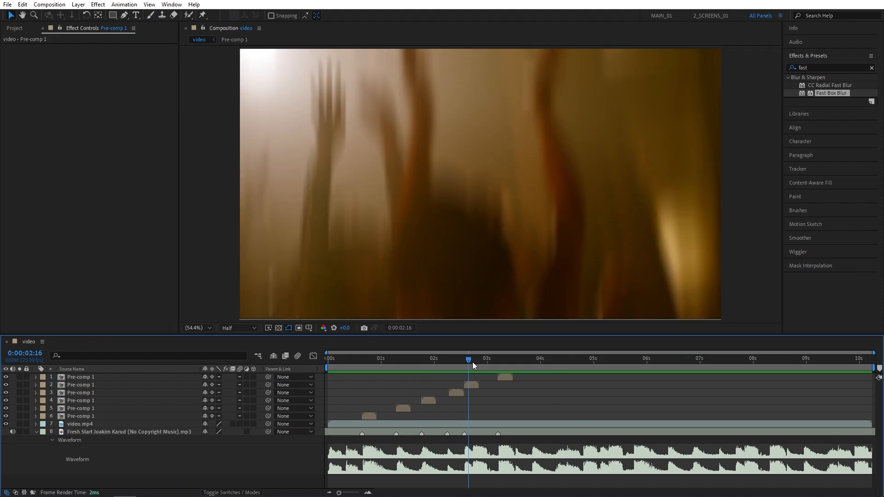
left_click(351, 359)
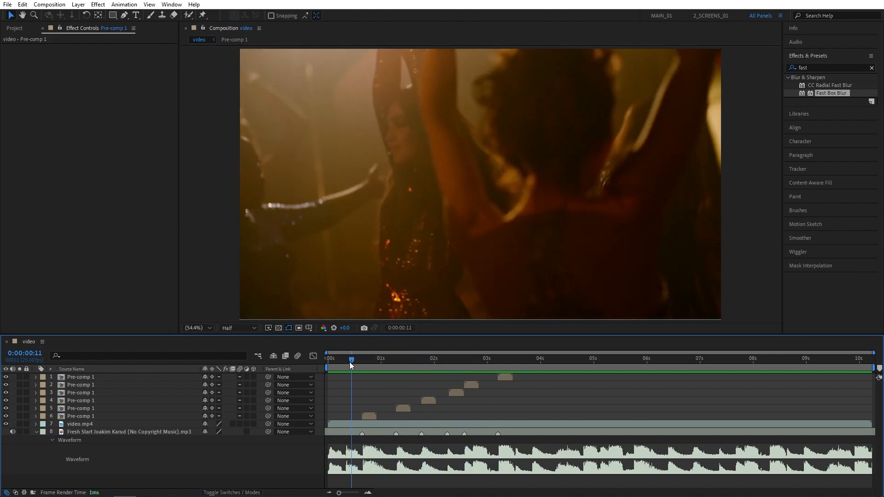